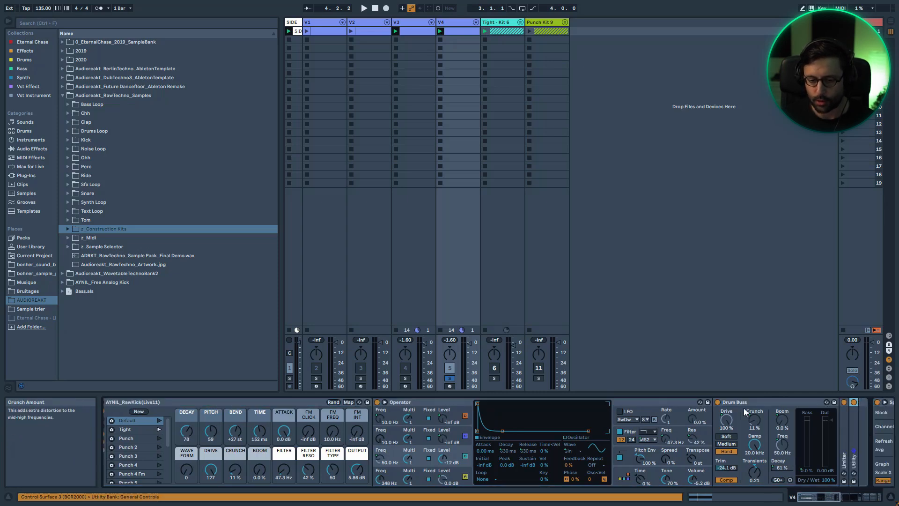
pyautogui.moveTo(552, 434)
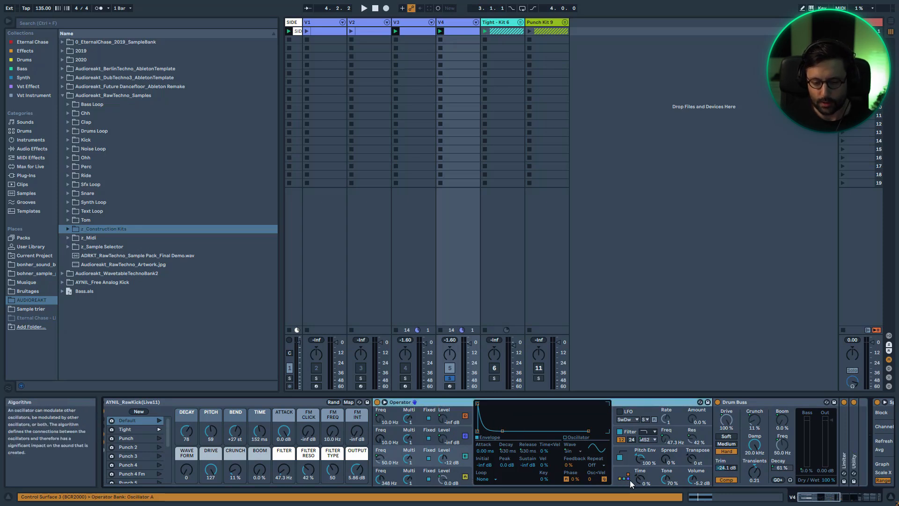
pyautogui.moveTo(622, 479)
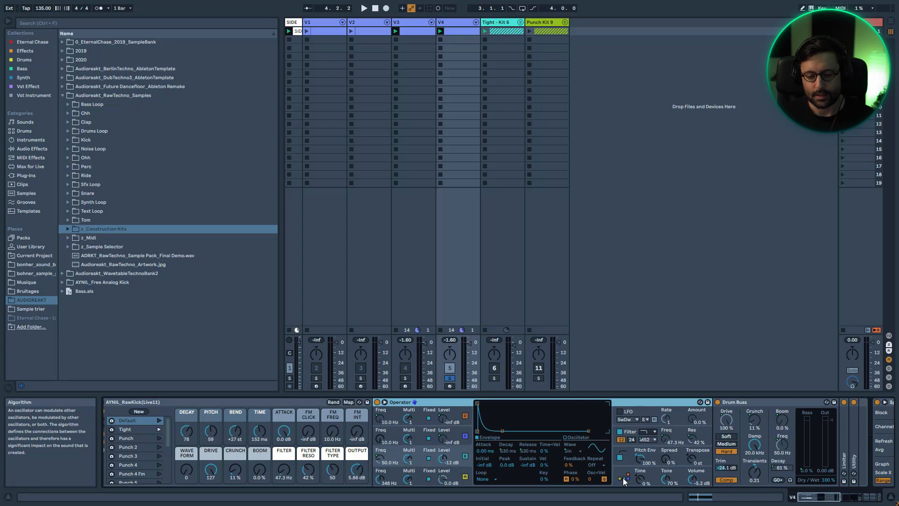
pyautogui.moveTo(625, 487)
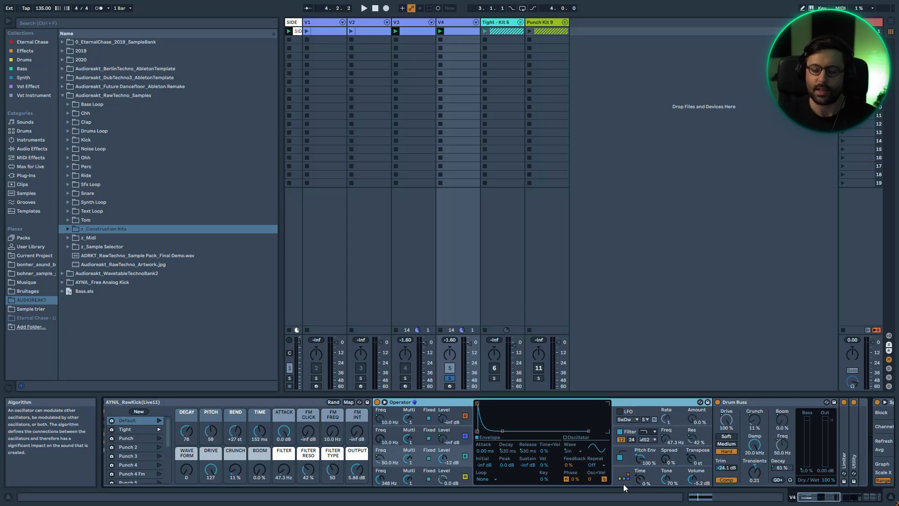
pyautogui.moveTo(405, 439)
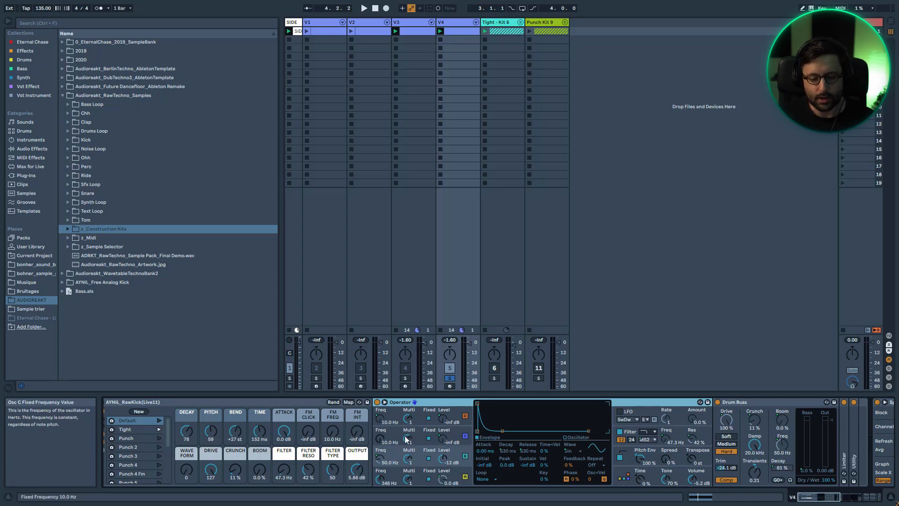
pyautogui.moveTo(467, 418)
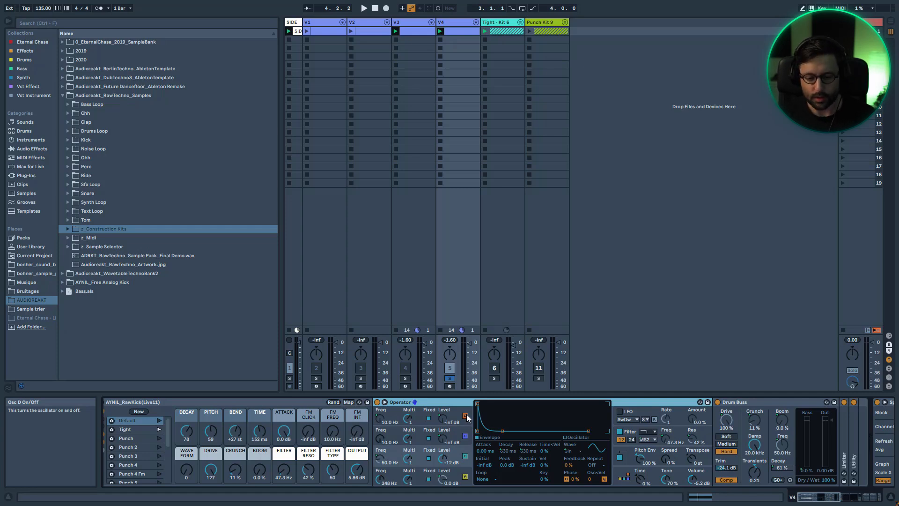
pyautogui.moveTo(614, 464)
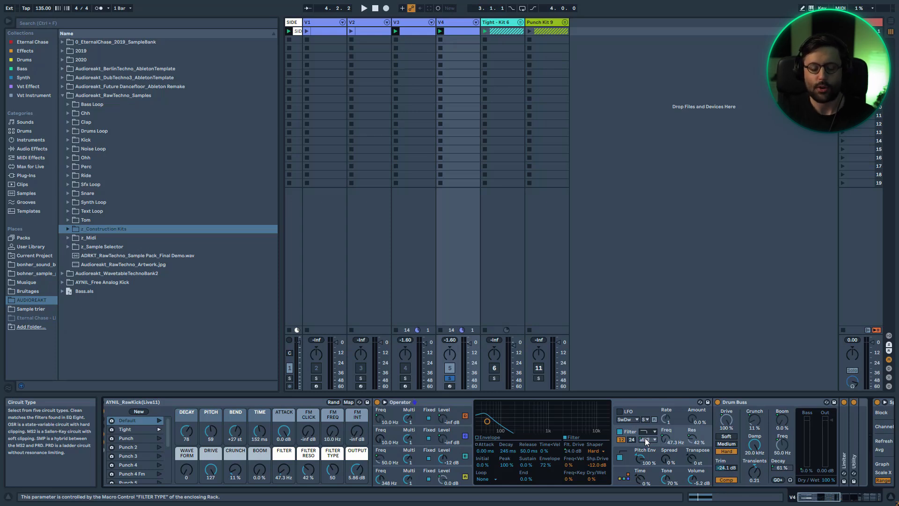
pyautogui.moveTo(549, 470)
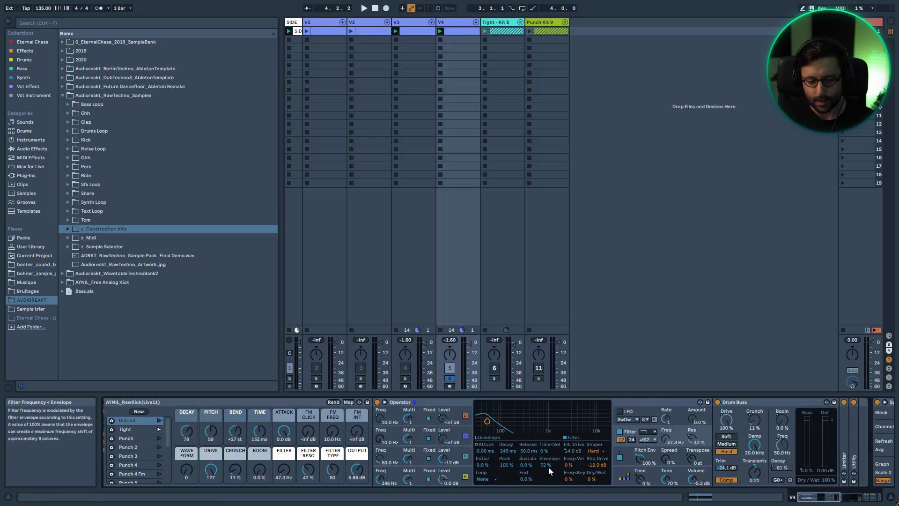
pyautogui.moveTo(510, 456)
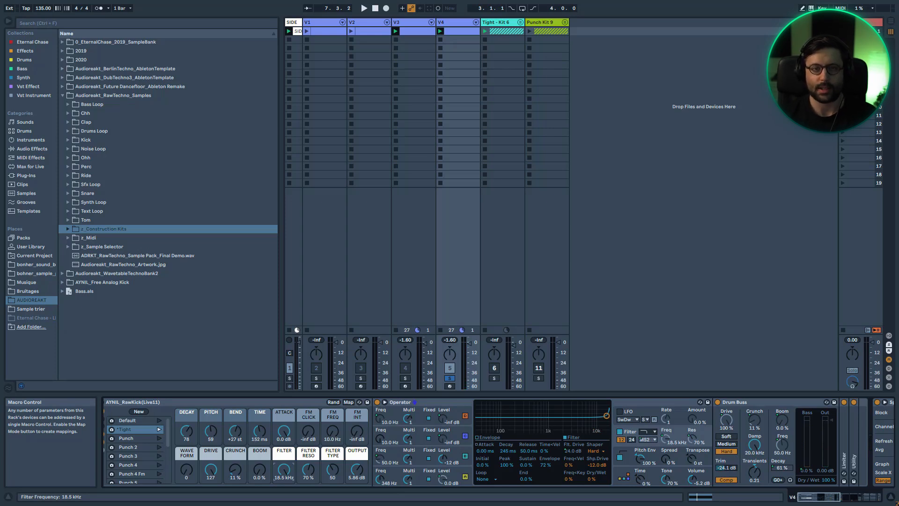
pyautogui.moveTo(313, 475)
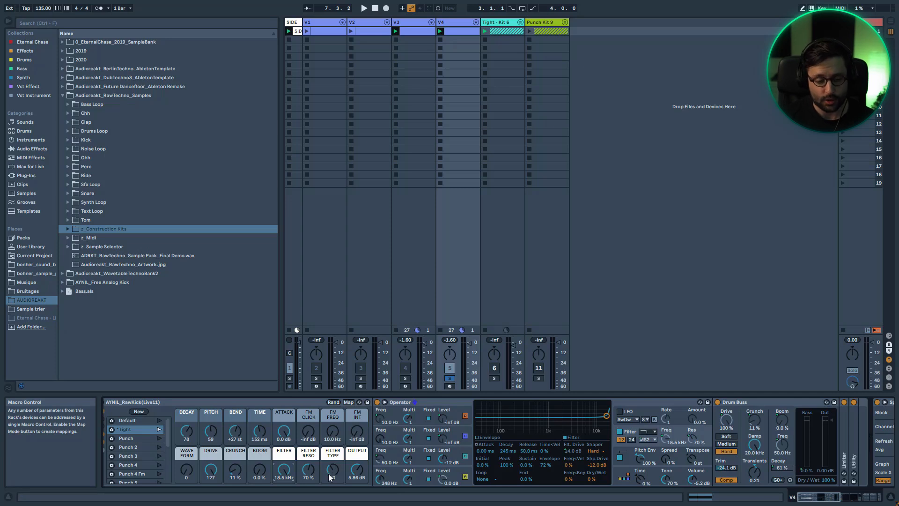
# - Show Operator's Filter page, with the FILTER macro at 18.5 kHz and FILTER RESO at 70 %
pyautogui.click(363, 9)
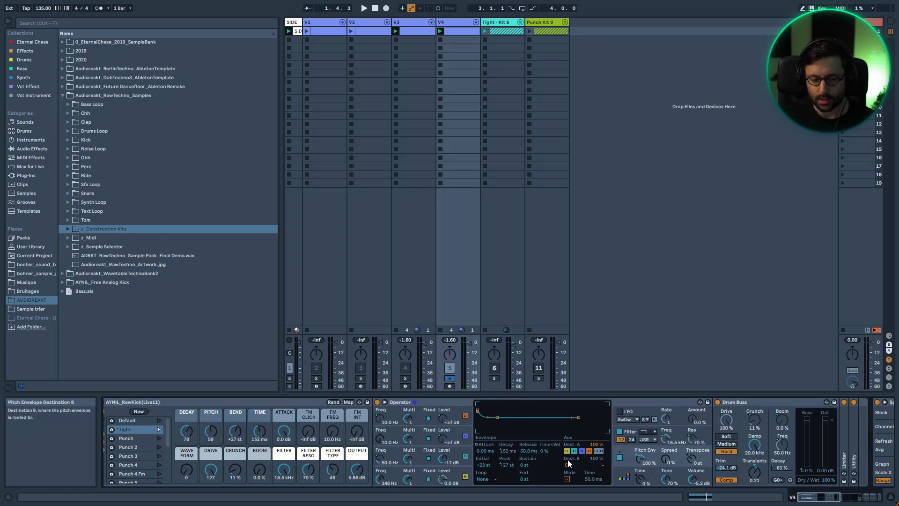
pyautogui.moveTo(508, 470)
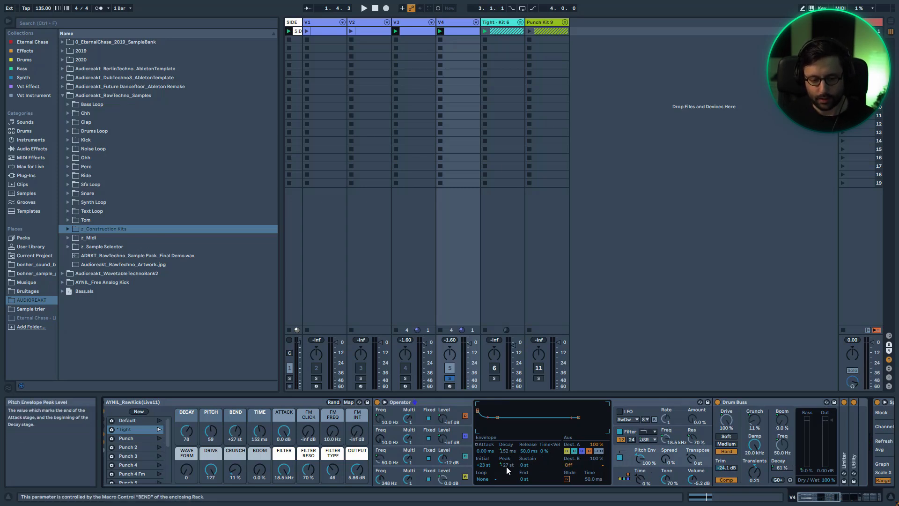
pyautogui.moveTo(236, 423)
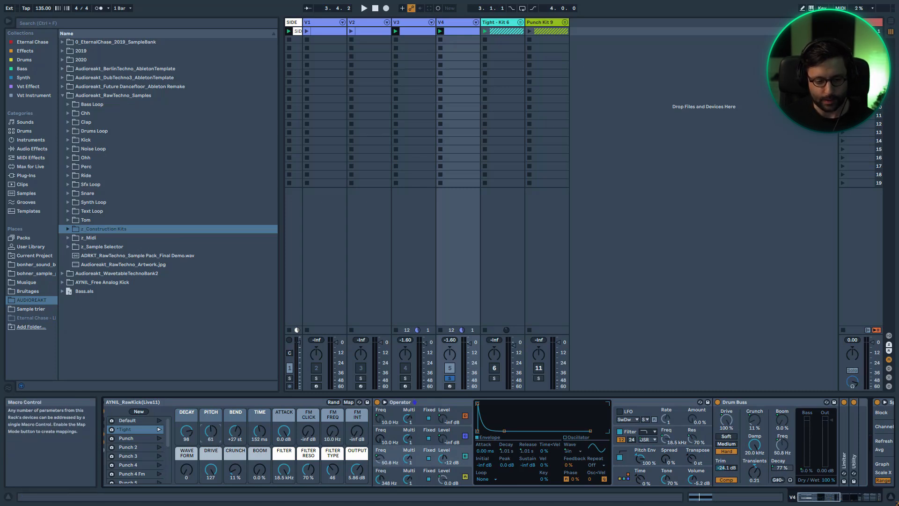
pyautogui.moveTo(826, 497)
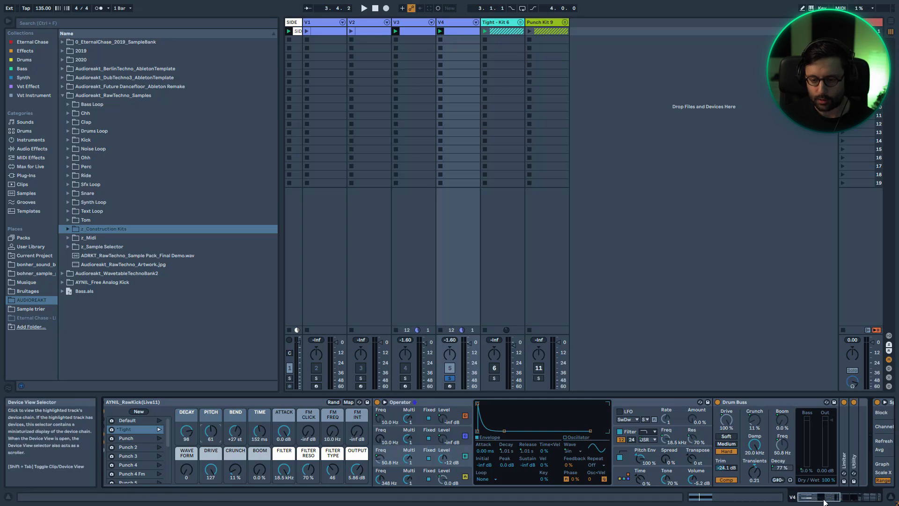
# - Scroll the kick's device chain so the Spectrum analyser at its end is visible
pyautogui.click(364, 8)
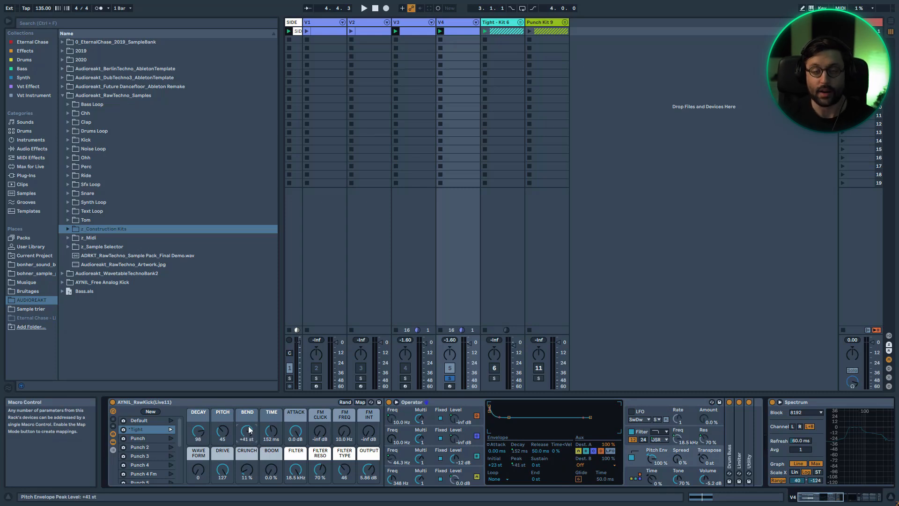
pyautogui.moveTo(163, 450)
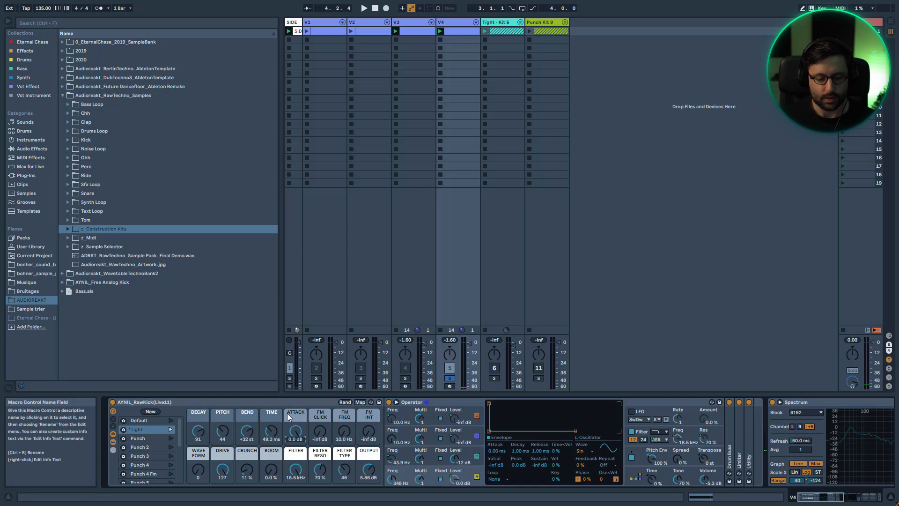
pyautogui.click(364, 9)
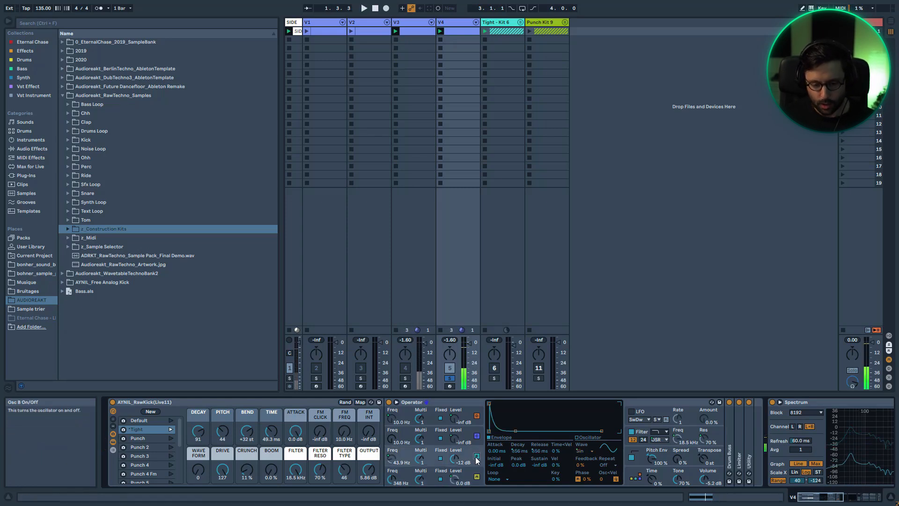
pyautogui.click(476, 423)
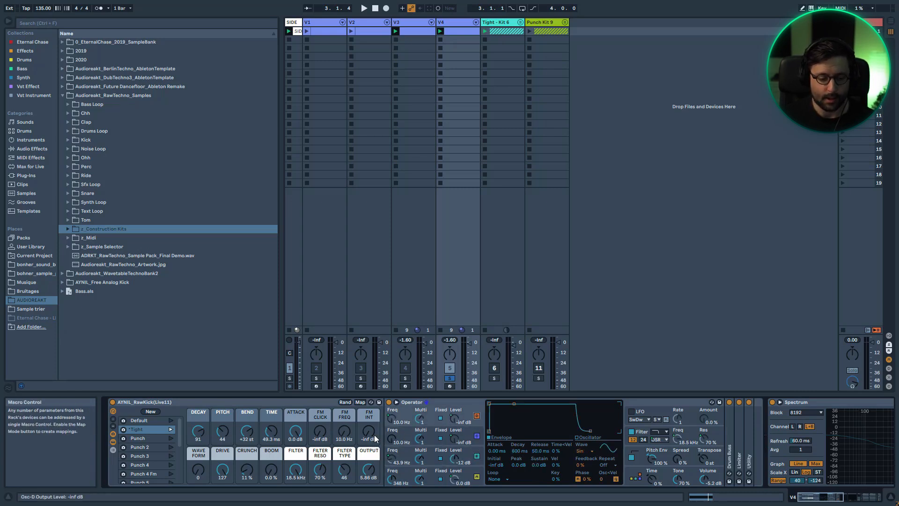
pyautogui.click(364, 8)
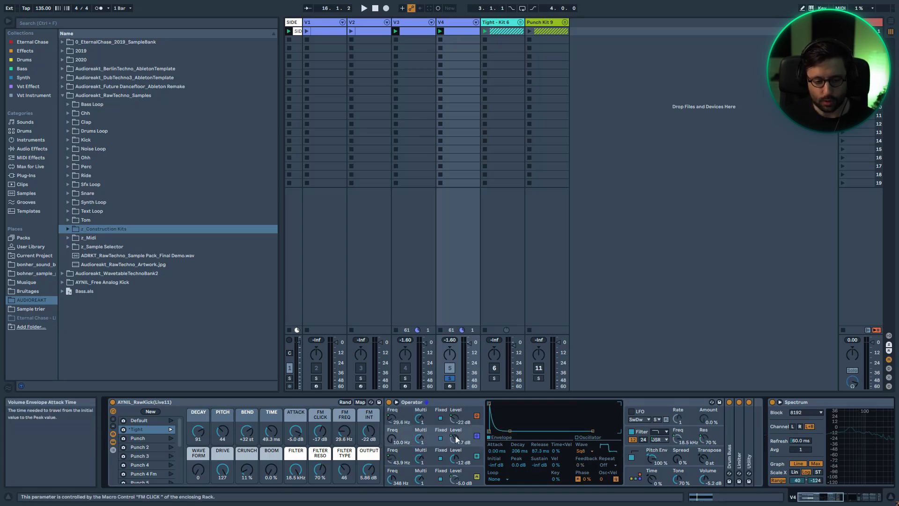
pyautogui.moveTo(295, 430)
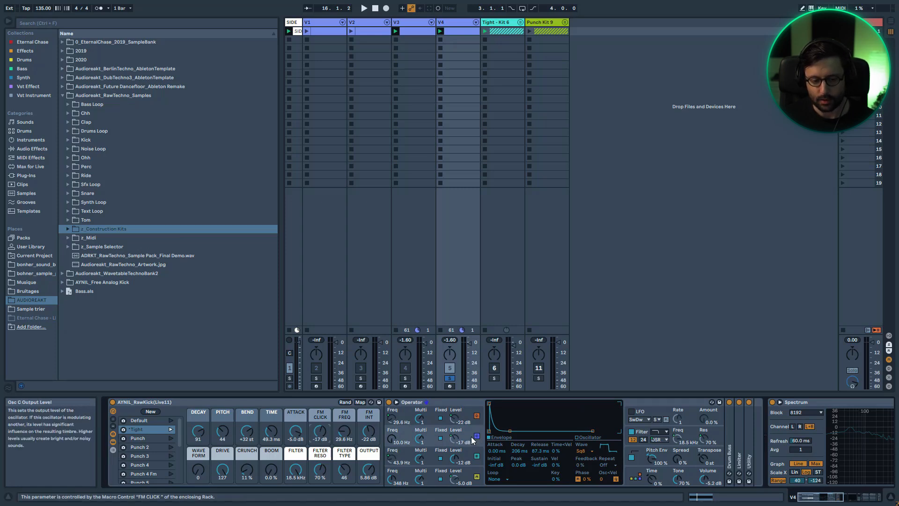
pyautogui.moveTo(395, 416)
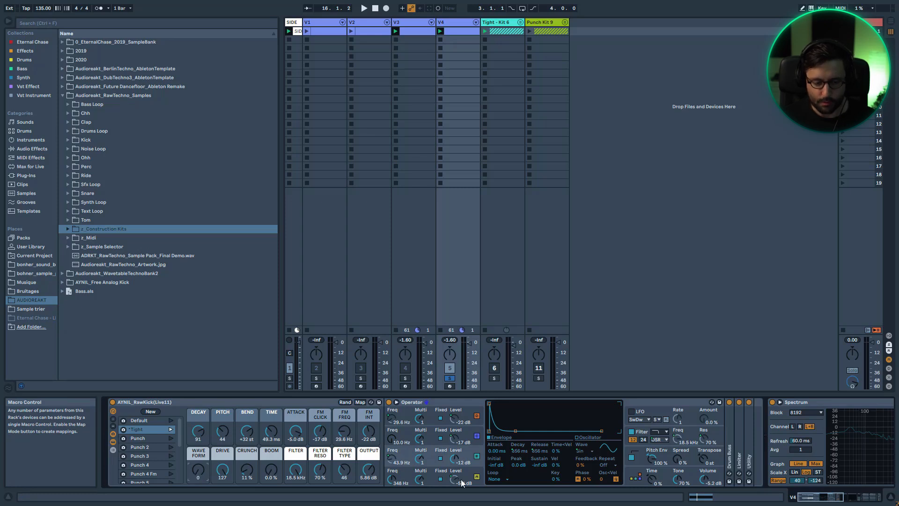
# - Scroll the device chain so Operator's filter stage and the Drum Buss device are in view
pyautogui.click(364, 9)
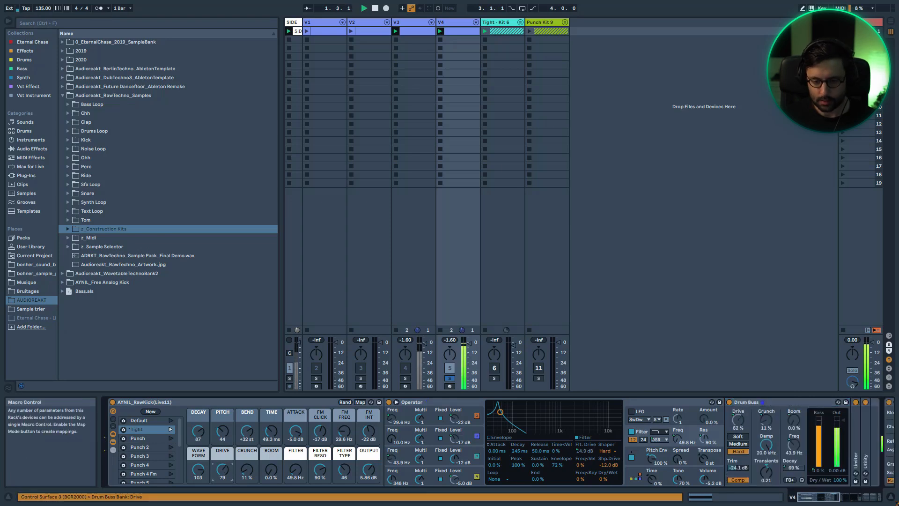
# - Lower the DRIVE macro to about 49 and select Drum Buss to review its distortion and Trim
pyautogui.click(746, 402)
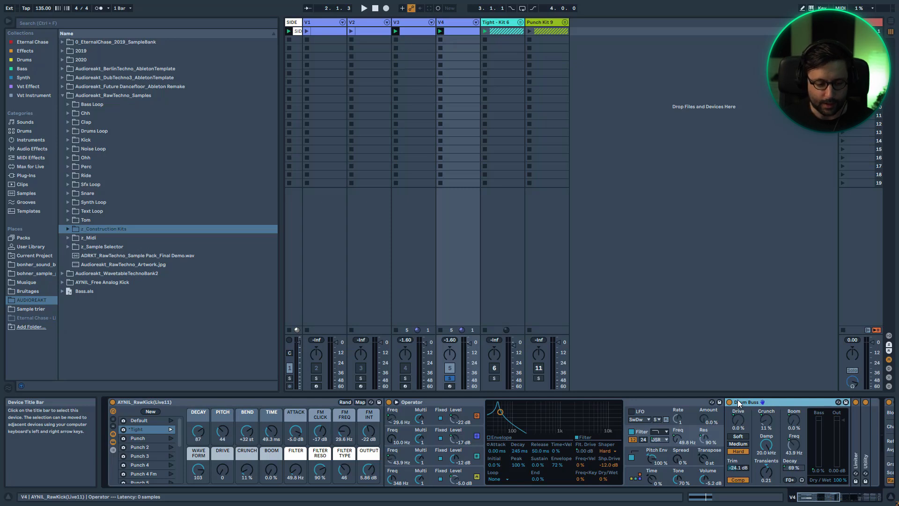
pyautogui.click(364, 8)
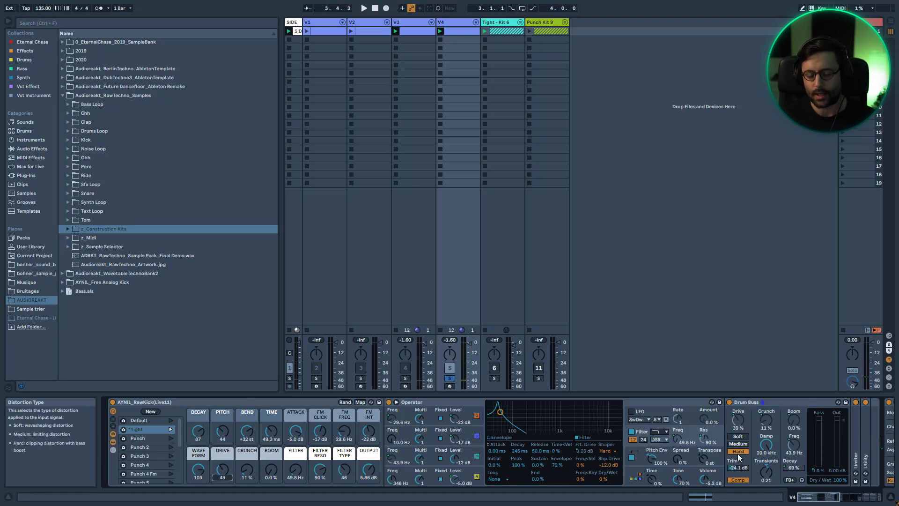
pyautogui.moveTo(743, 473)
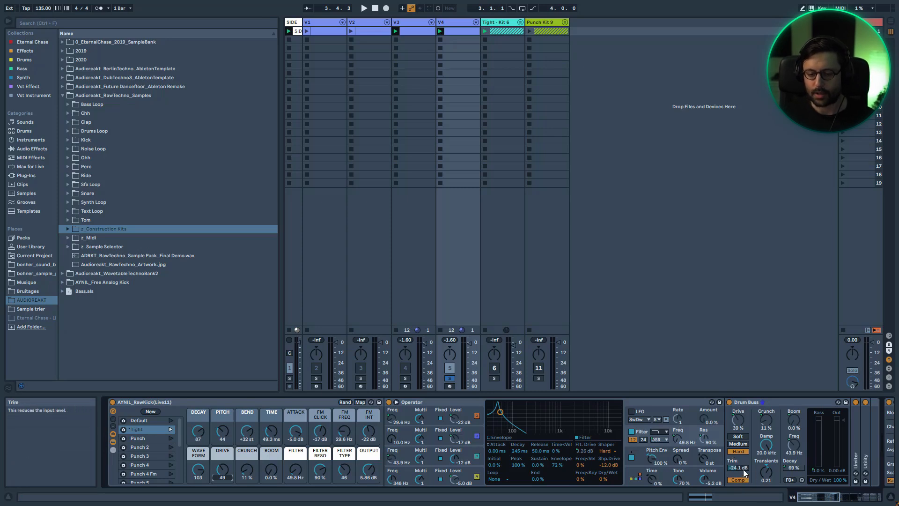
# - Sweep the CRUNCH macro up to 100 %, back down, and settle it at about 36 %
pyautogui.click(364, 8)
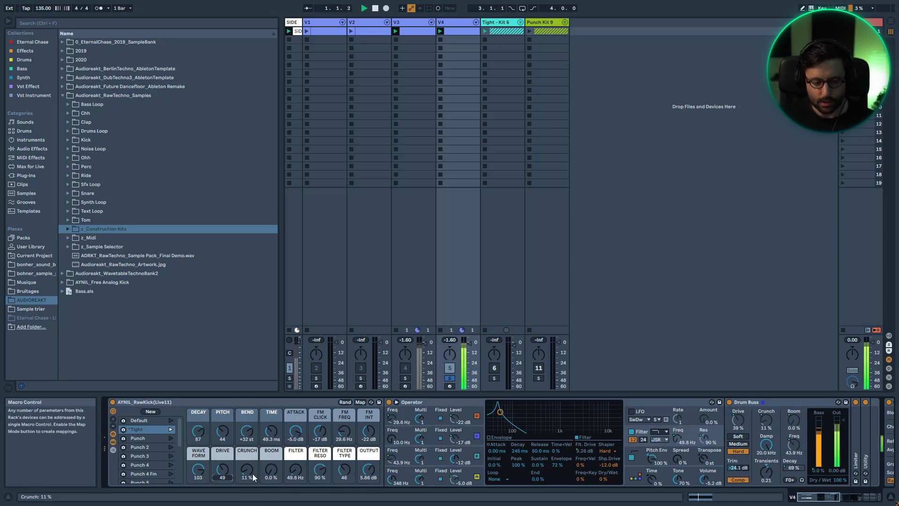
pyautogui.moveTo(223, 430); pyautogui.dragTo(223, 413)
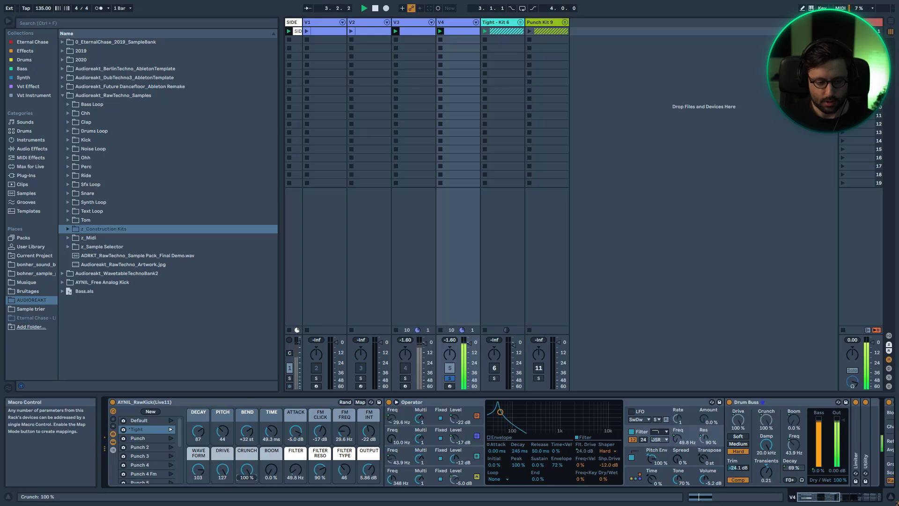
pyautogui.click(376, 8)
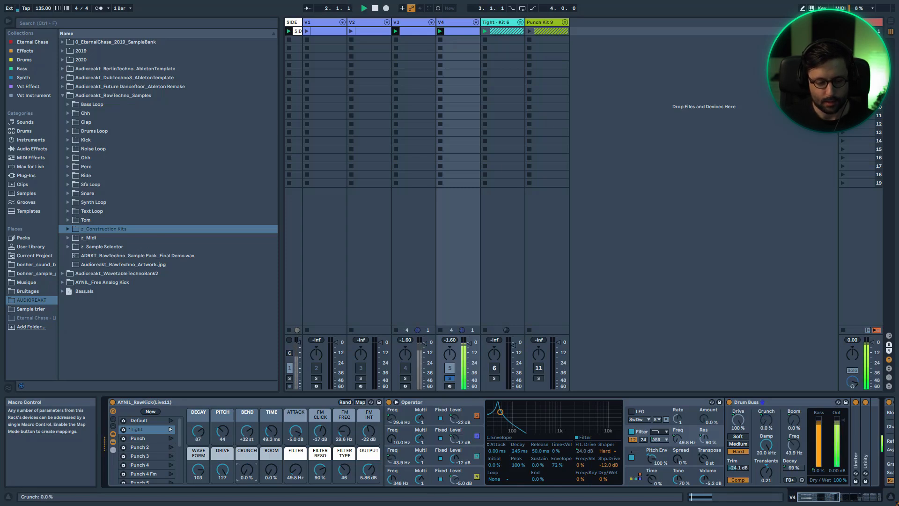
pyautogui.moveTo(246, 432); pyautogui.dragTo(246, 413)
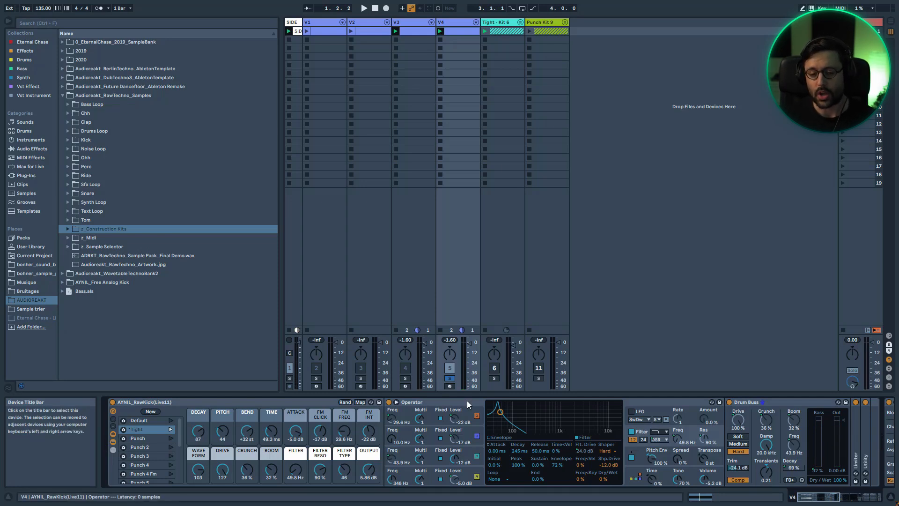
pyautogui.moveTo(793, 427)
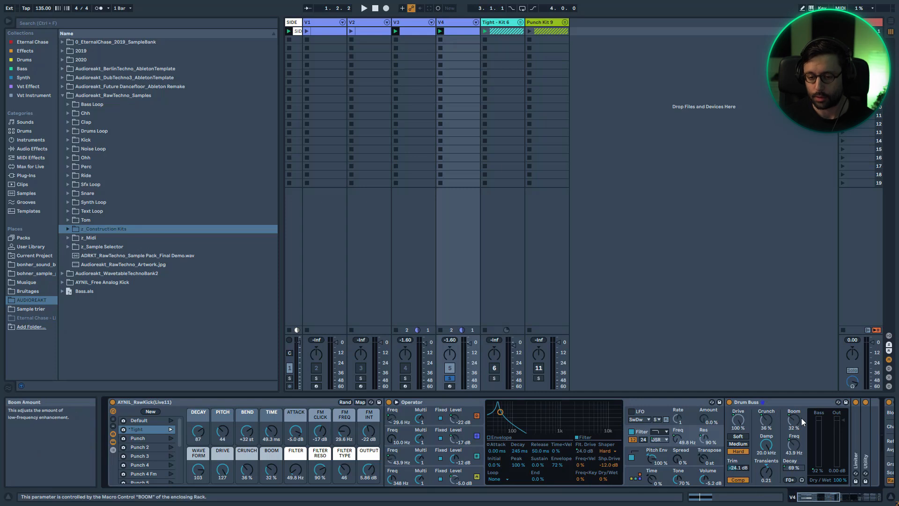
pyautogui.moveTo(794, 469)
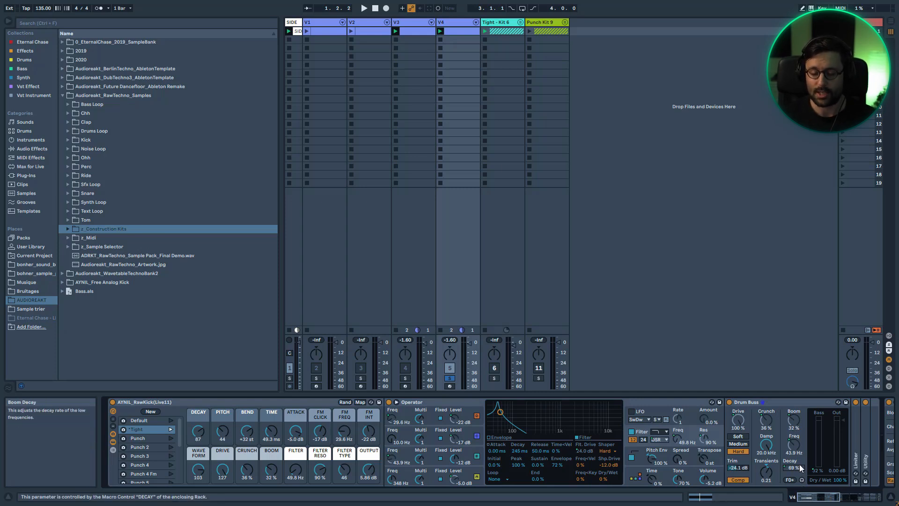
pyautogui.moveTo(668, 451)
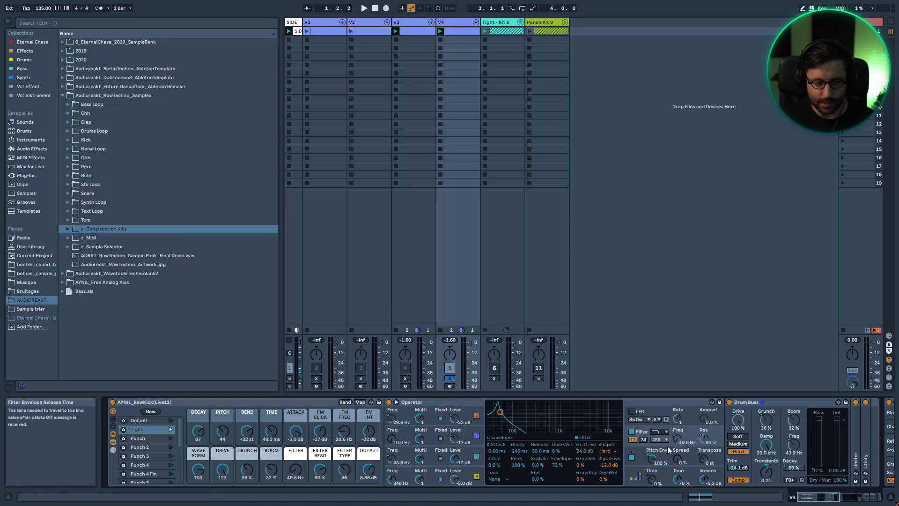
pyautogui.moveTo(683, 475)
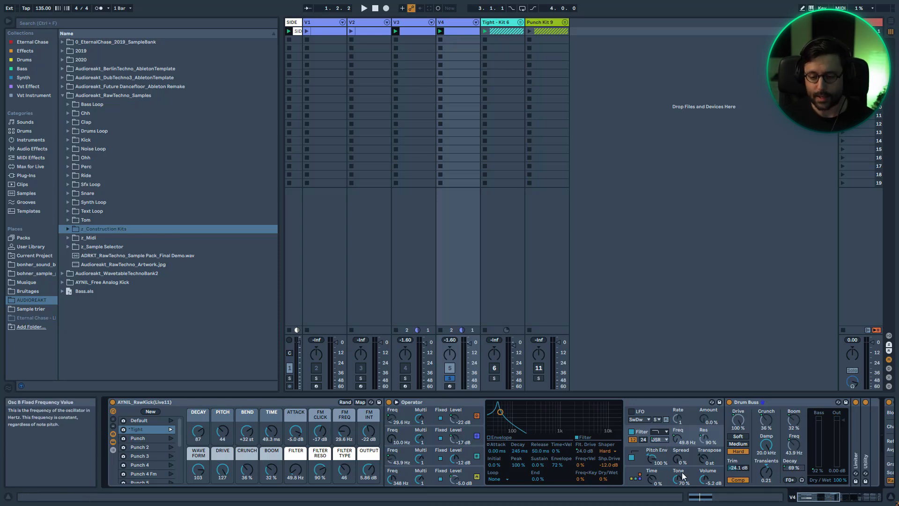
pyautogui.moveTo(272, 438)
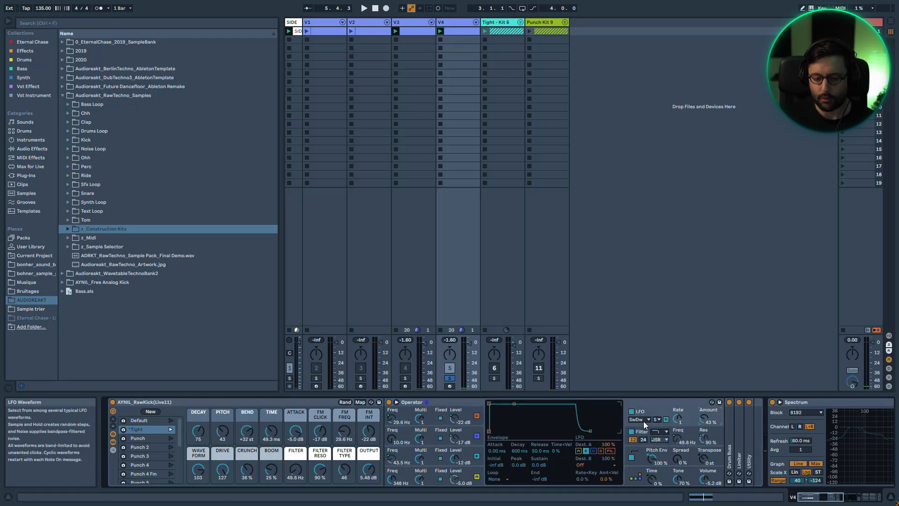
# - Review Operator's pitch envelope, then fold Operator to reveal Overdrive, the effect racks and Limiter
pyautogui.click(638, 419)
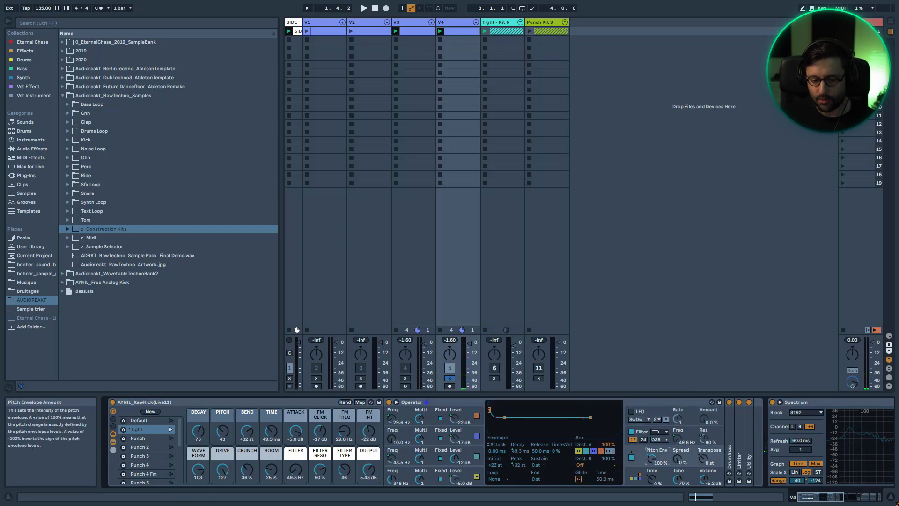
pyautogui.moveTo(456, 421)
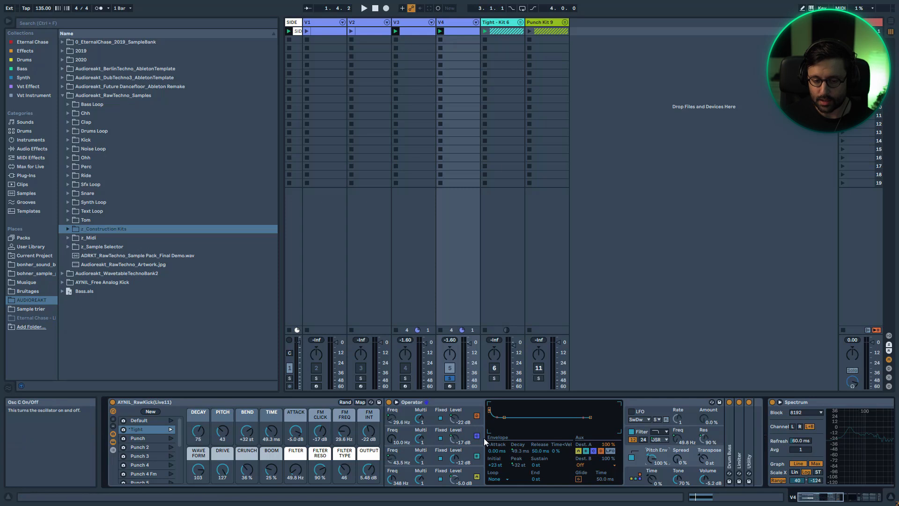
pyautogui.moveTo(594, 456)
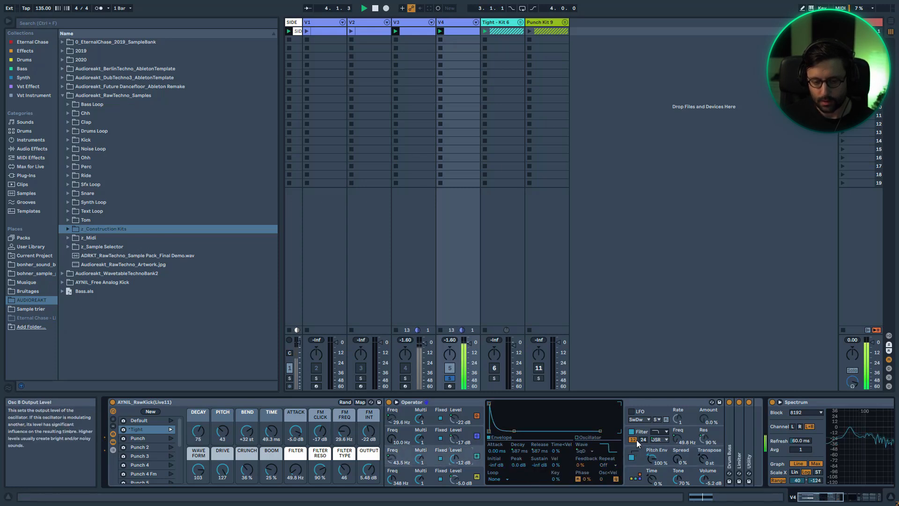
pyautogui.click(578, 450)
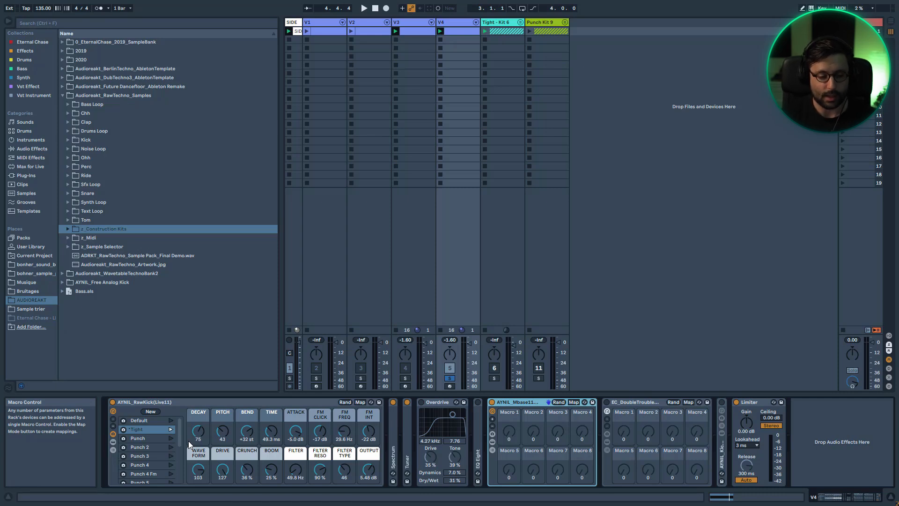
pyautogui.moveTo(497, 418)
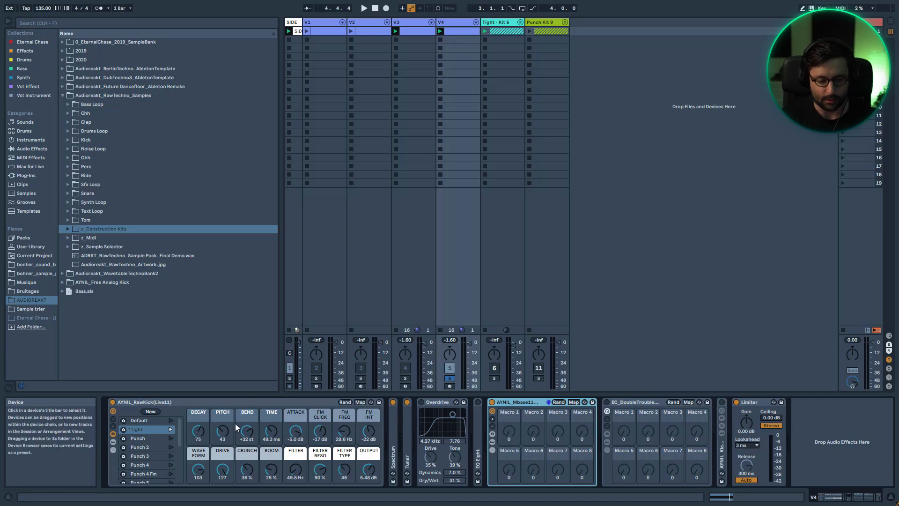
# - Unfold the session's group track so the ADRKT loop tracks 12–16 appear beside the kick tracks
pyautogui.click(363, 8)
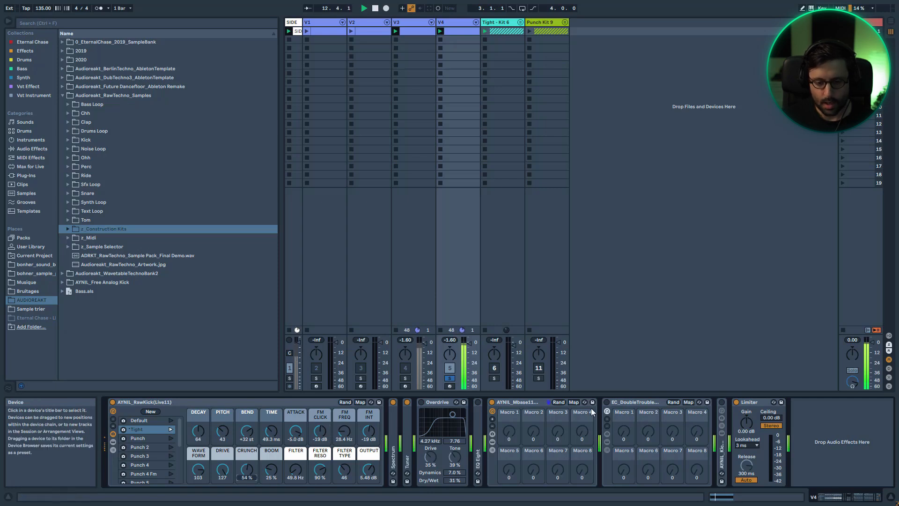
pyautogui.click(607, 412)
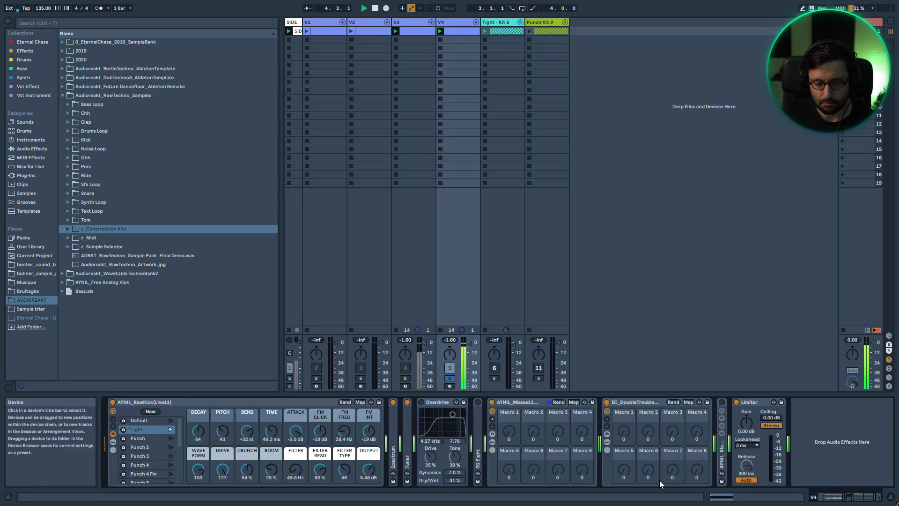
pyautogui.click(289, 368)
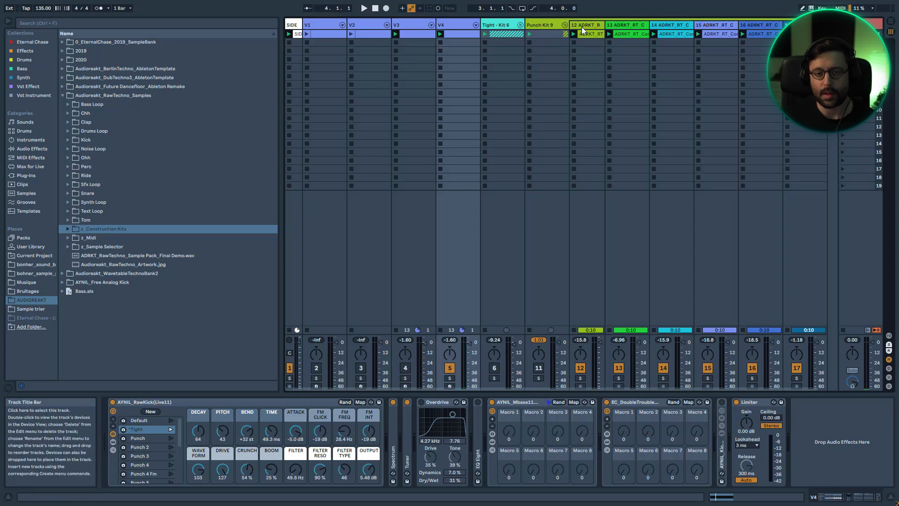
# - Preview the pack artwork, then expand Drums Loop and audition a kick rumble loop
pyautogui.click(122, 264)
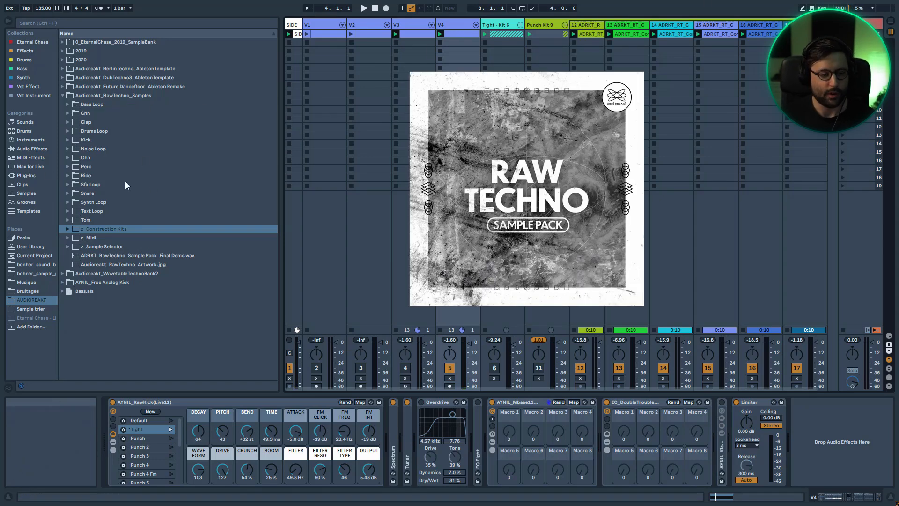
pyautogui.moveTo(60, 137)
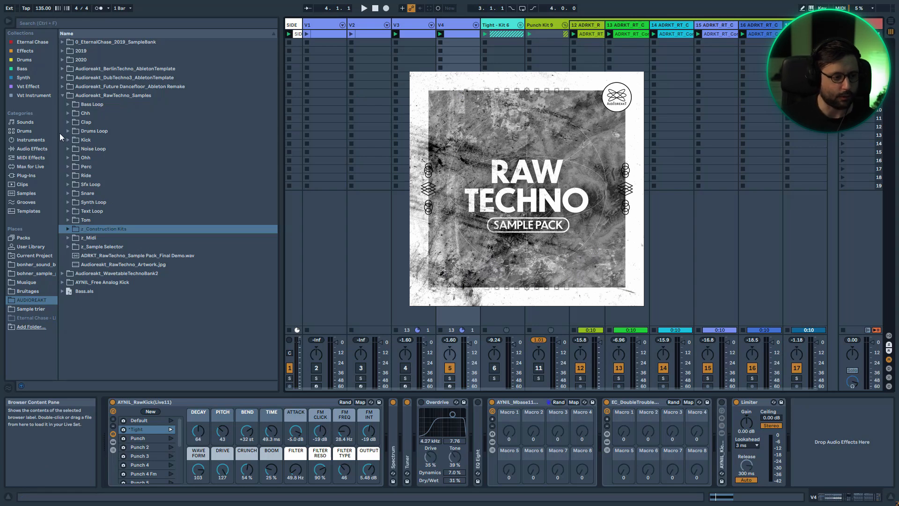
pyautogui.click(68, 131)
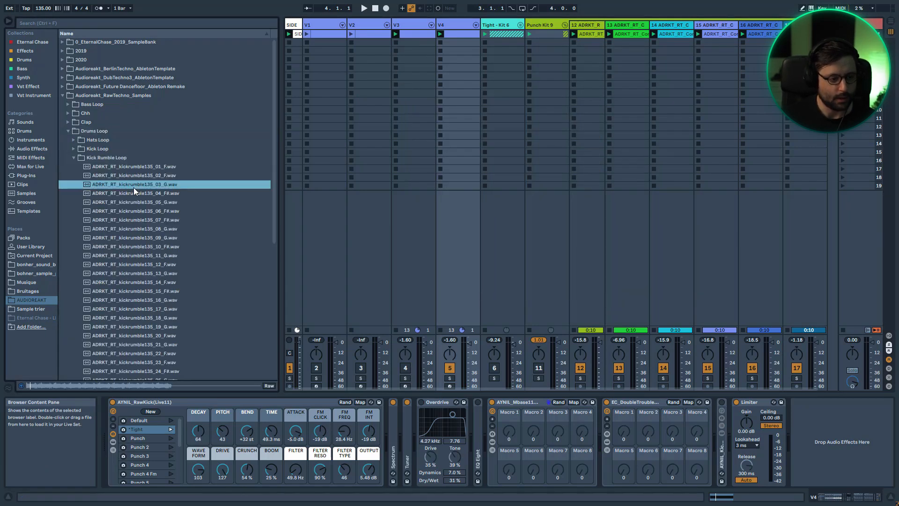
pyautogui.click(135, 353)
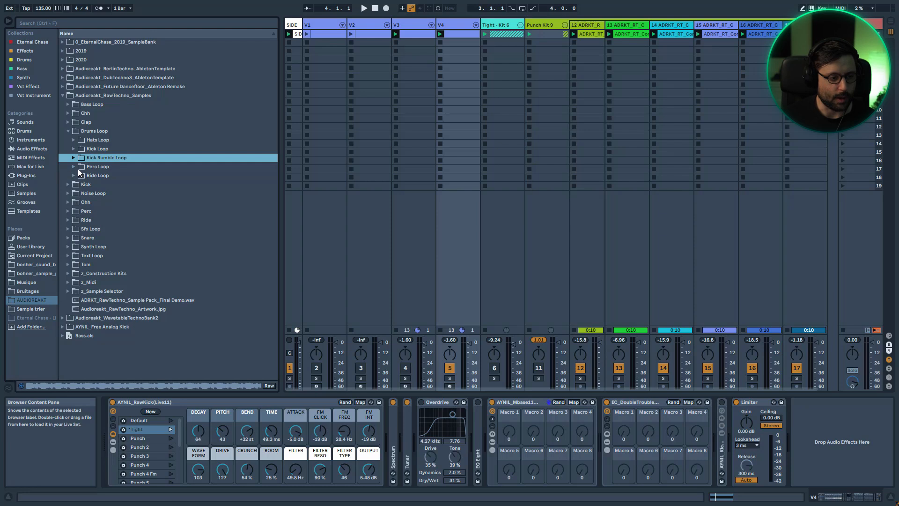
# - Expand the Perc Loop subfolders, audition a wet perc loop and collapse them again
pyautogui.click(74, 166)
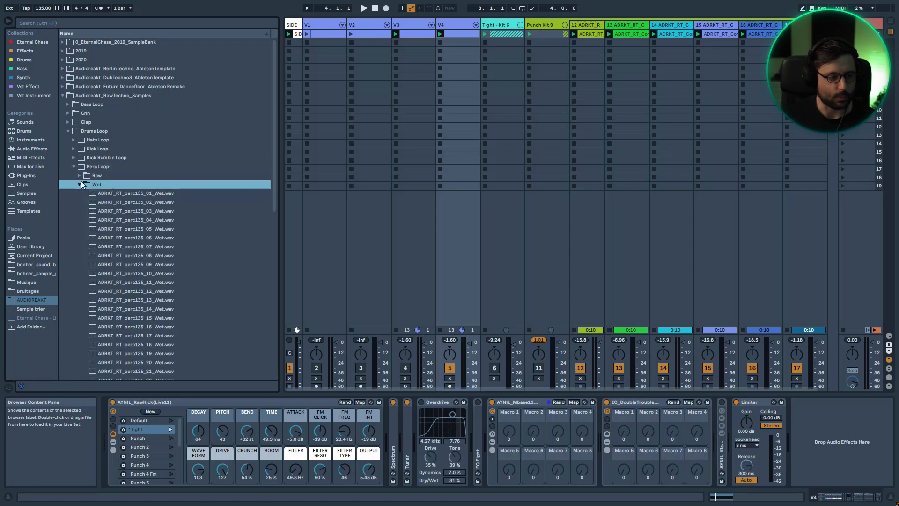
pyautogui.click(96, 175)
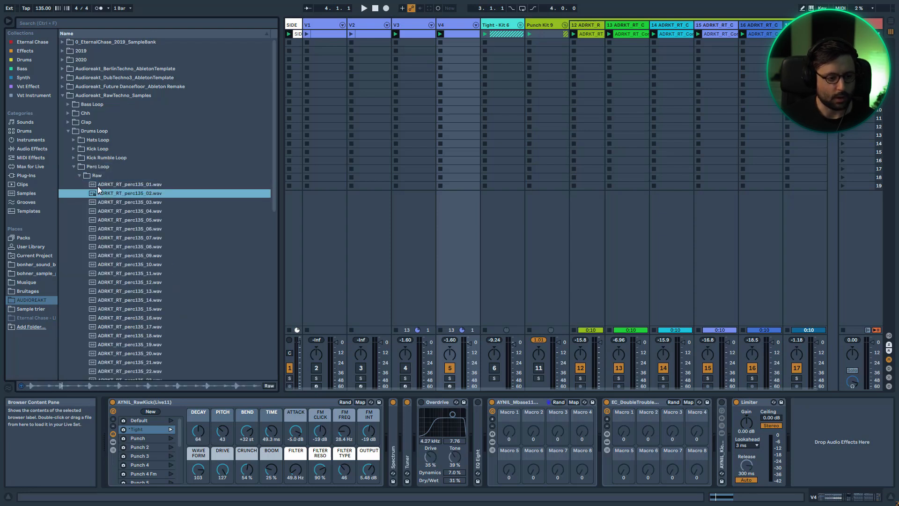
pyautogui.click(96, 185)
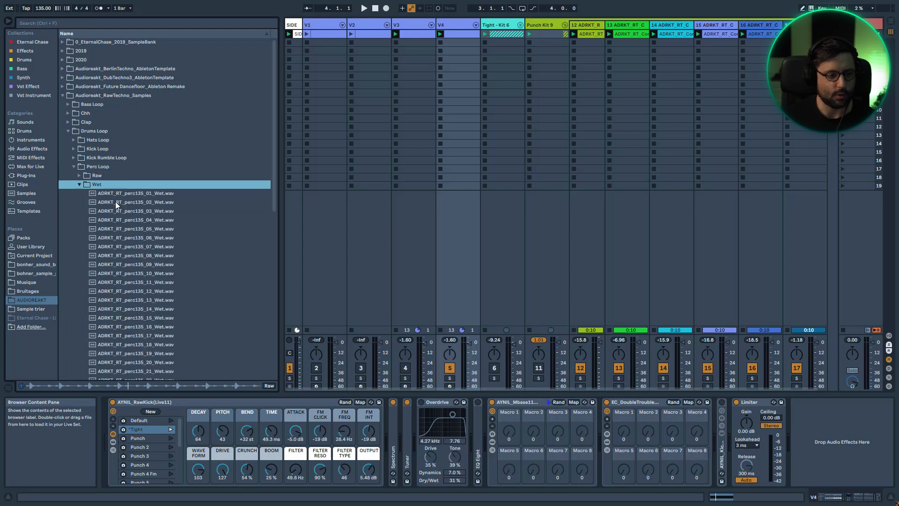
pyautogui.click(136, 202)
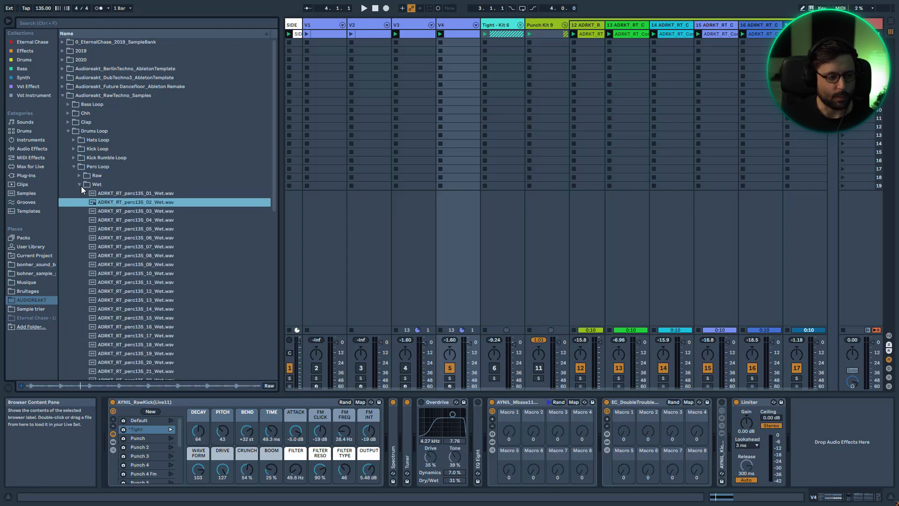
pyautogui.click(80, 185)
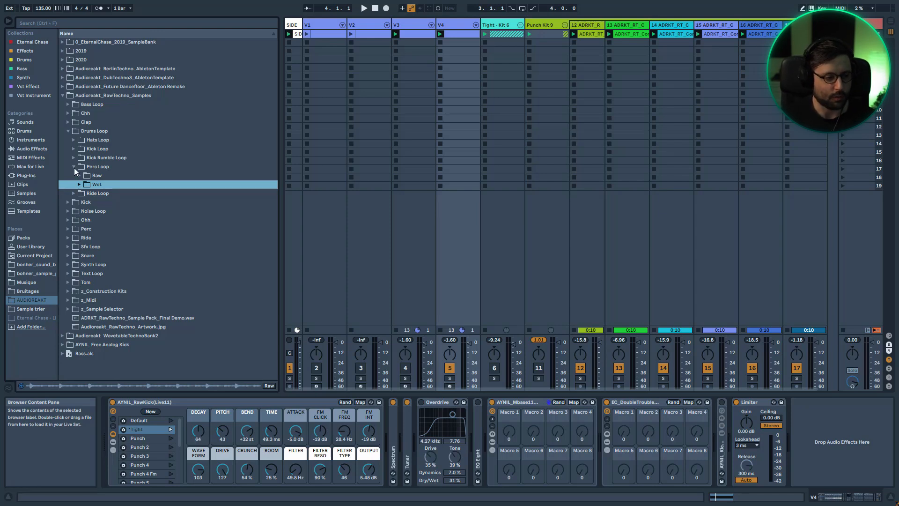
# - Audition dry and wet Synth Loop samples, then collapse the Synth Loop and pack folders
pyautogui.click(94, 203)
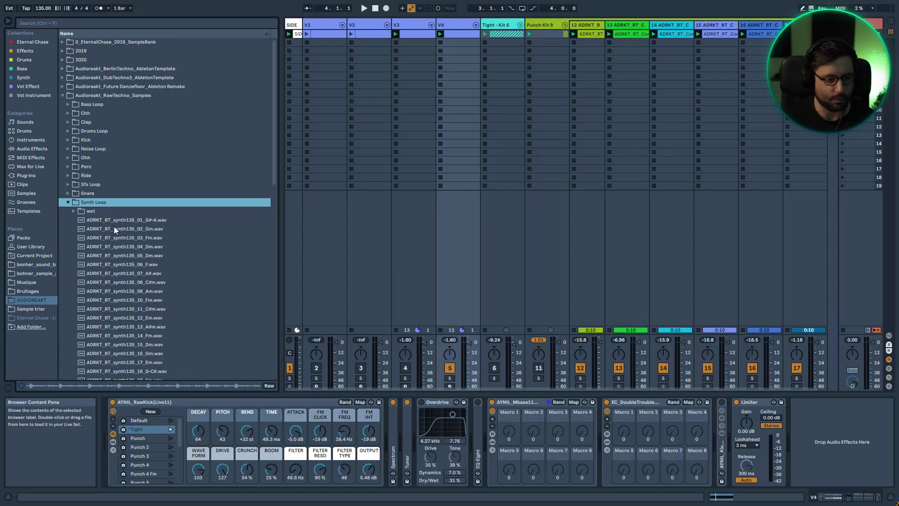
pyautogui.click(123, 246)
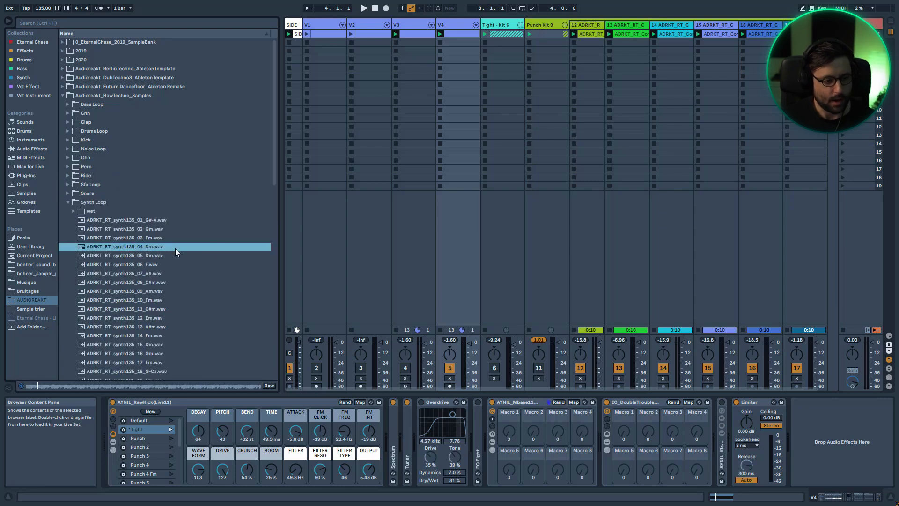
pyautogui.click(73, 210)
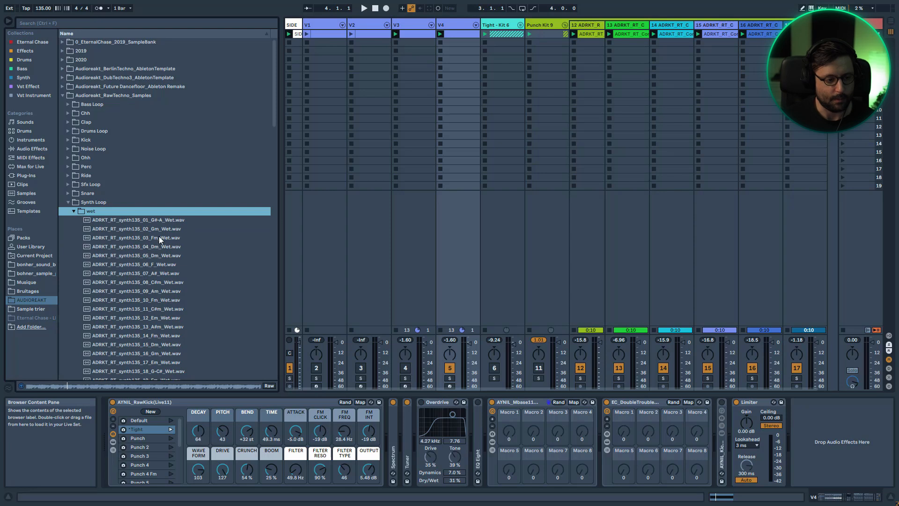
pyautogui.click(137, 247)
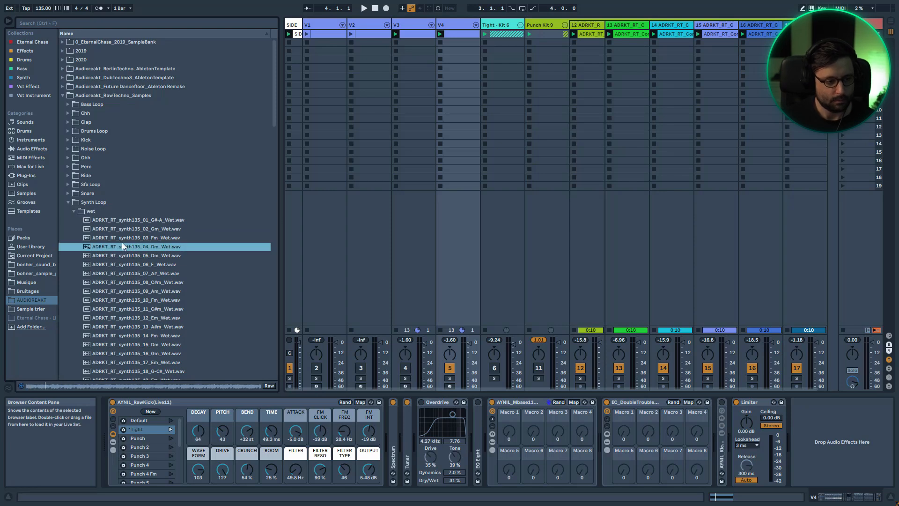
pyautogui.click(68, 203)
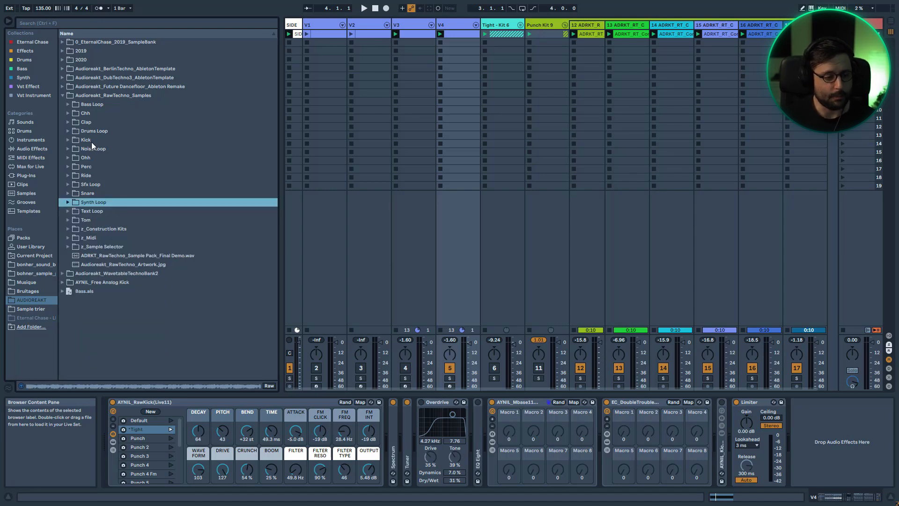
pyautogui.click(62, 96)
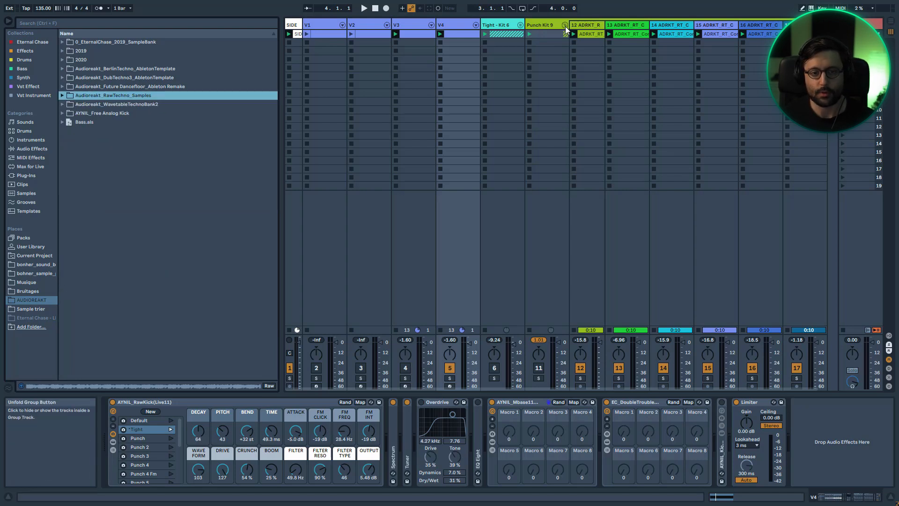